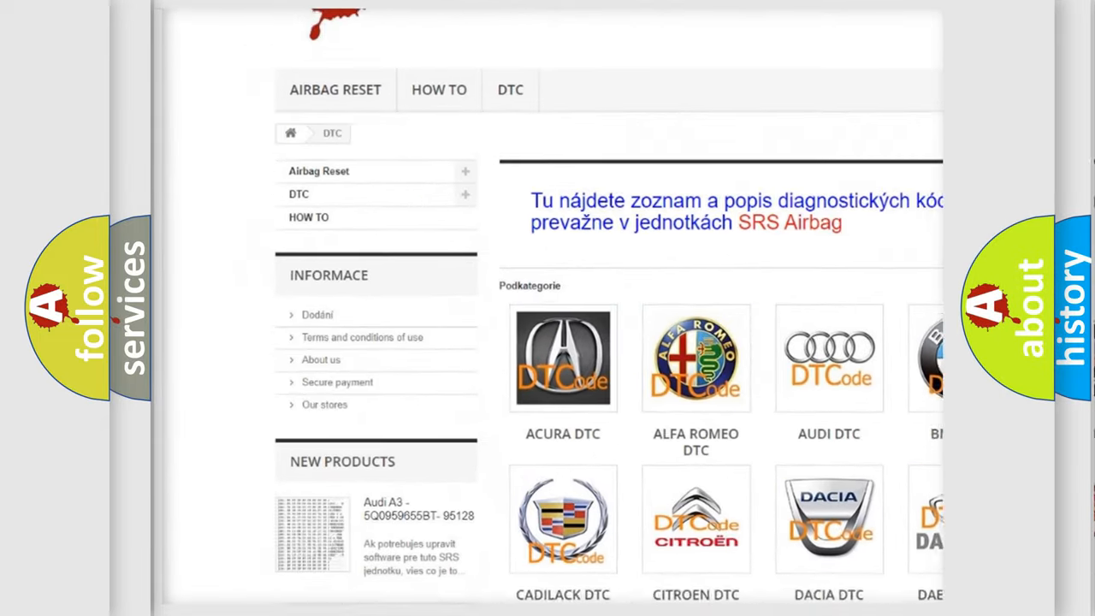
Step: Scroll the DTC page past the manufacturer tiles down to the B-code list
scroll(down, 3)
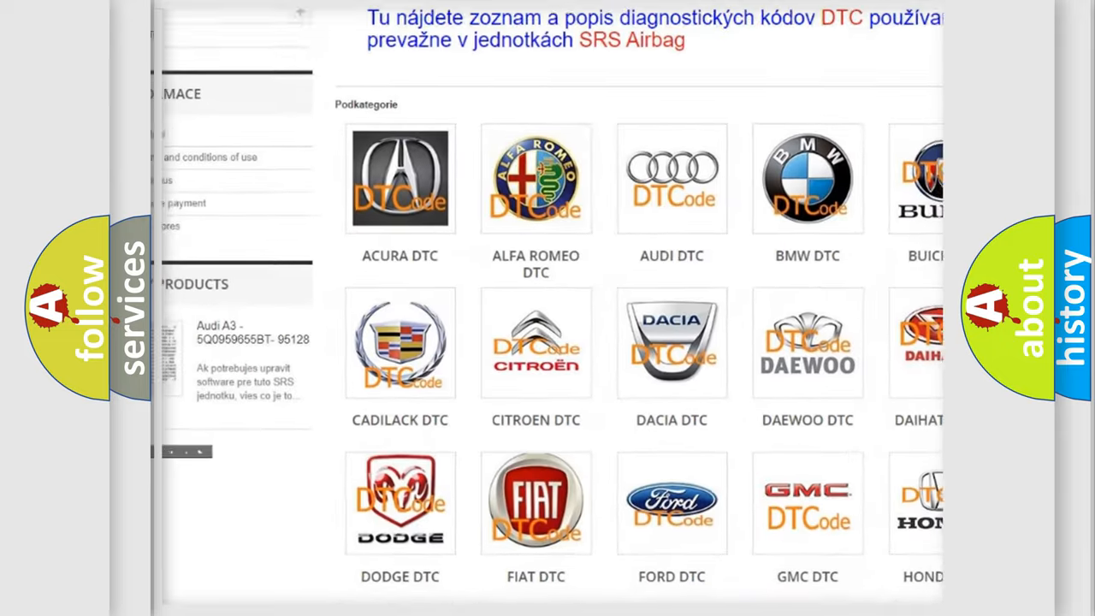
scroll(down, 3)
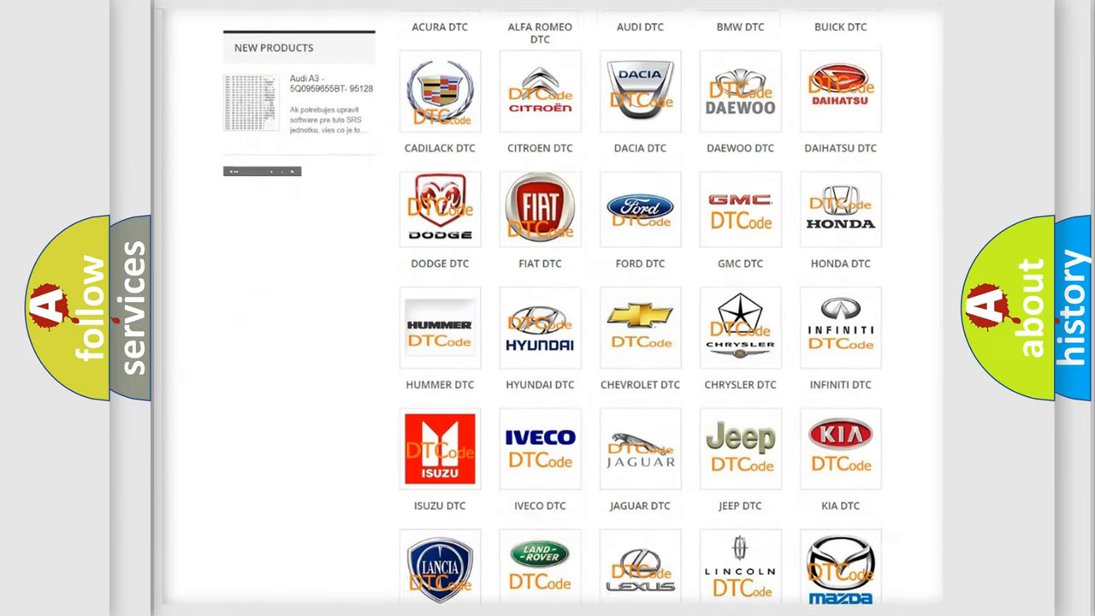
scroll(down, 3)
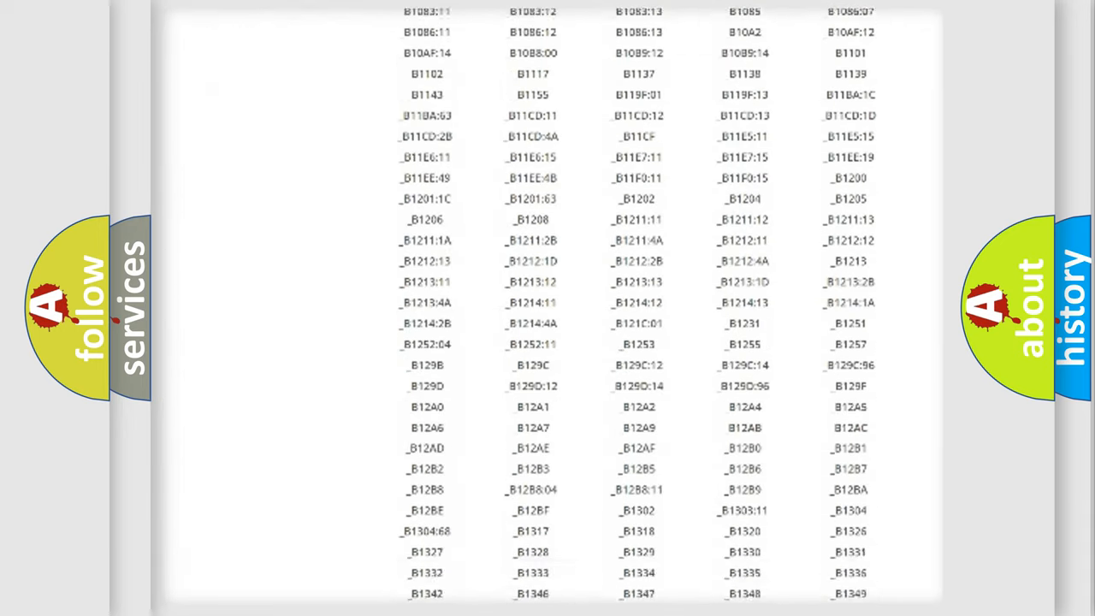
scroll(down, 3)
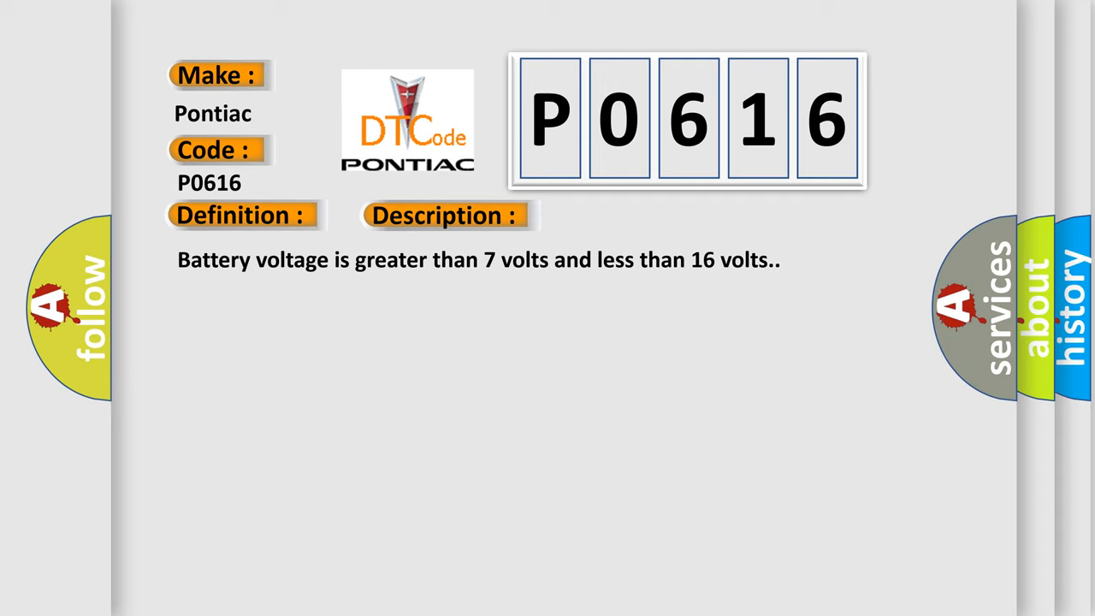
Step: Advance the slide to reveal the P0616 cause: TPMS sensor pressure-measure failure and over-temperature
click(445, 216)
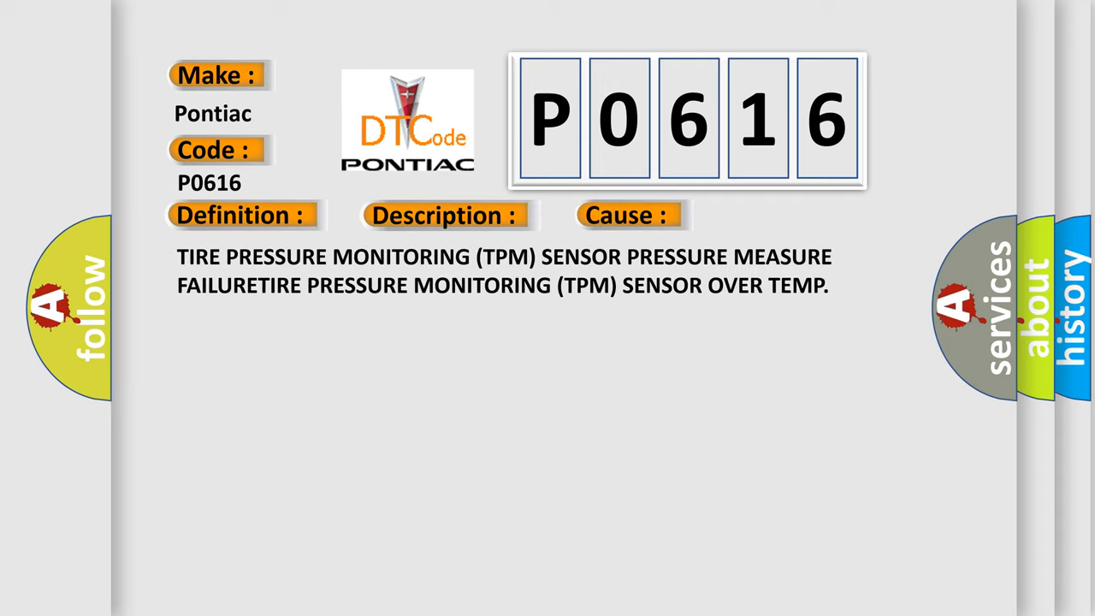